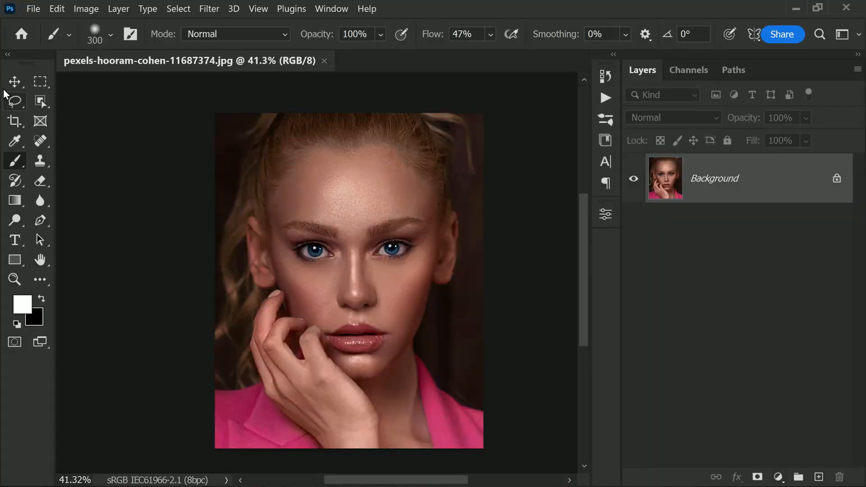
# Duplicate the Background layer as a new layer named SURFACE
pyautogui.click(14, 81)
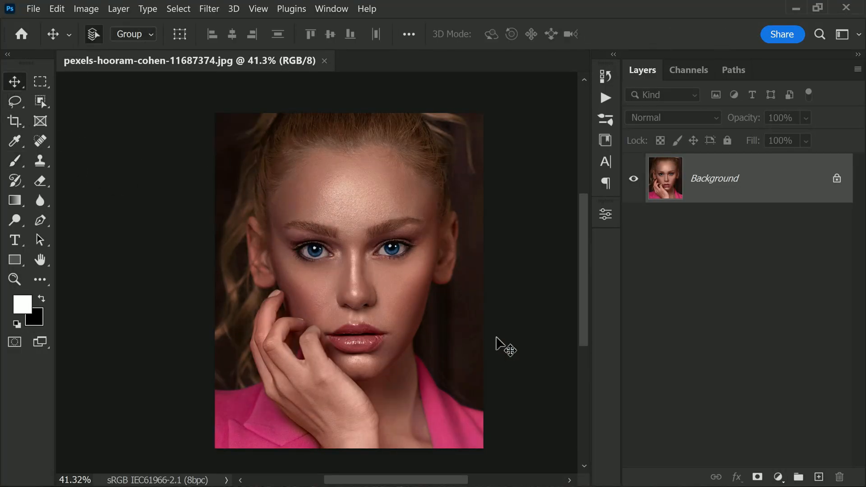
pyautogui.moveTo(431, 300)
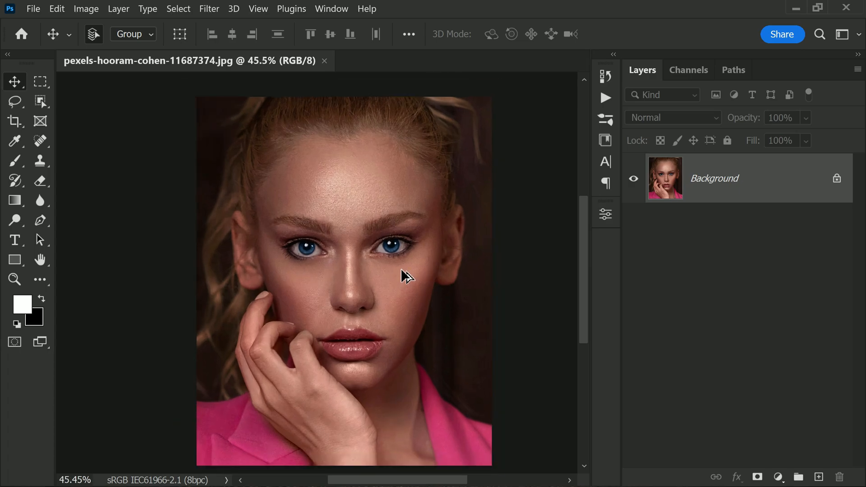
pyautogui.rightClick(713, 178)
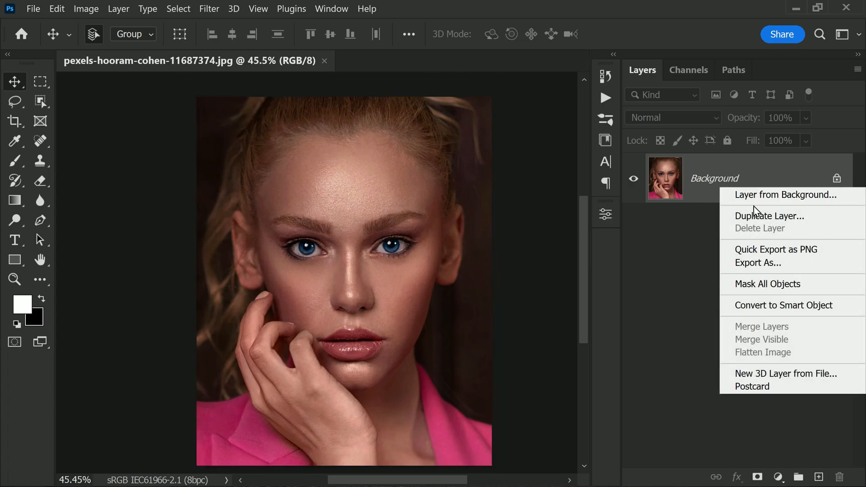
pyautogui.moveTo(768, 215)
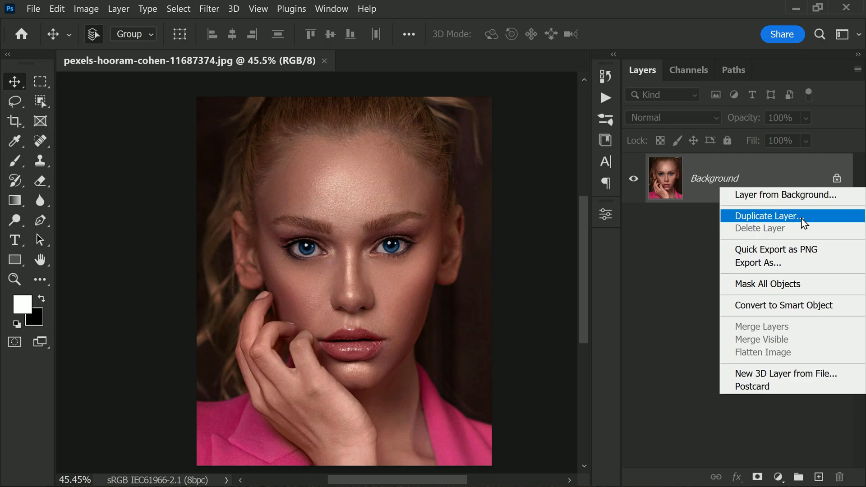
pyautogui.click(767, 216)
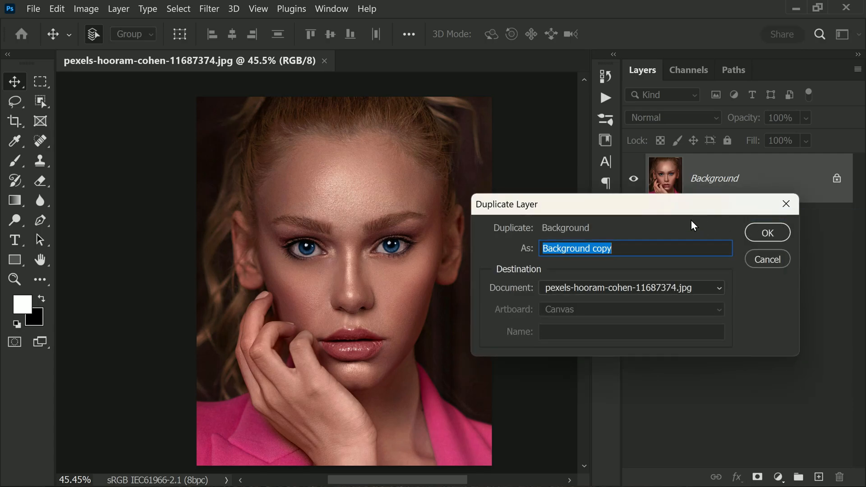
pyautogui.write('SUR')
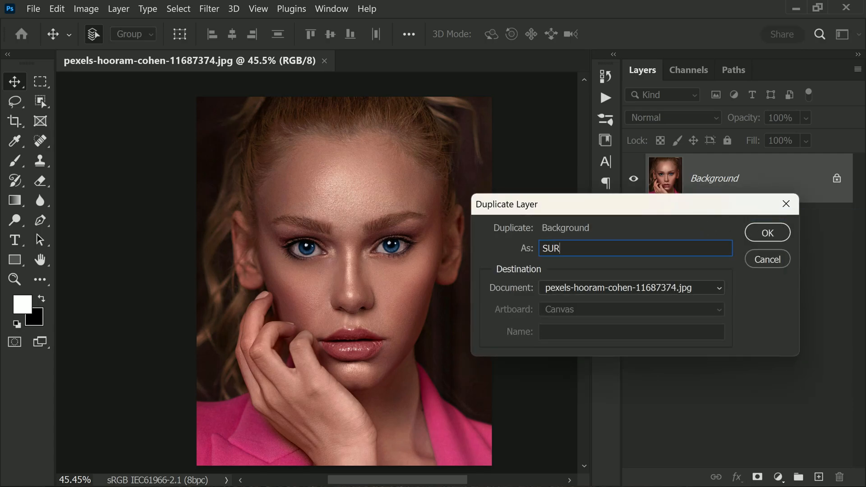
pyautogui.write('FACE')
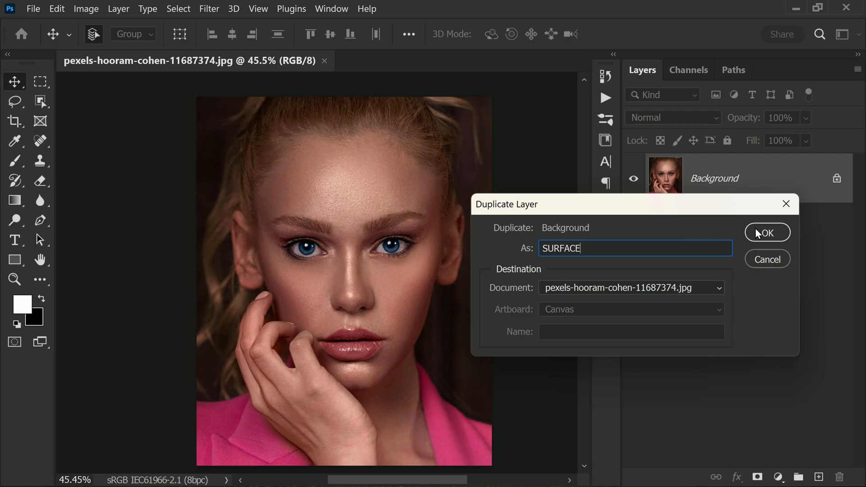
pyautogui.click(767, 232)
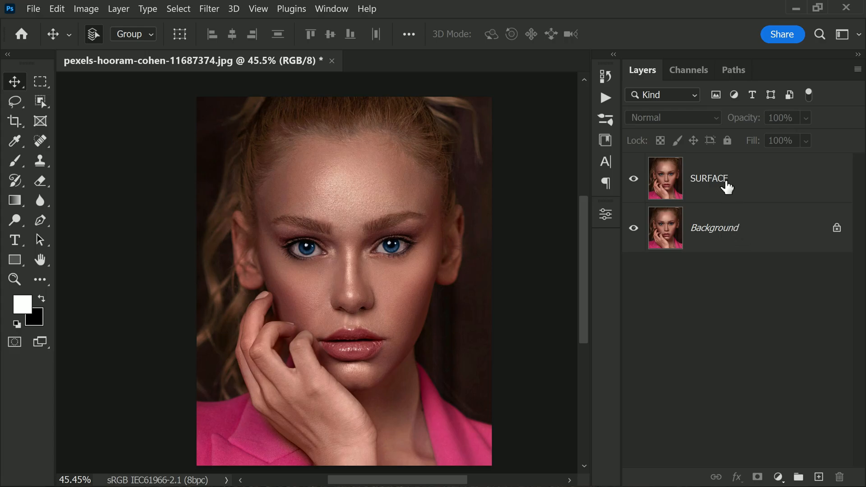
# Duplicate the SURFACE layer as a new top layer named HIGHPASS
pyautogui.rightClick(709, 178)
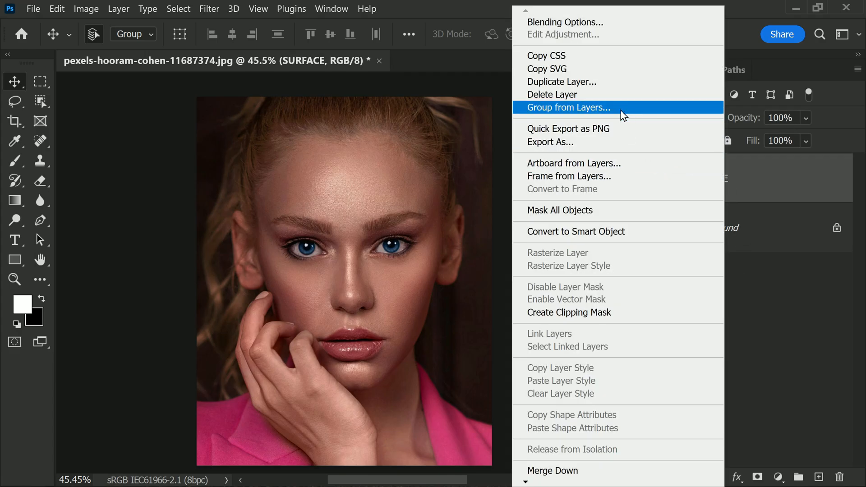
pyautogui.click(561, 82)
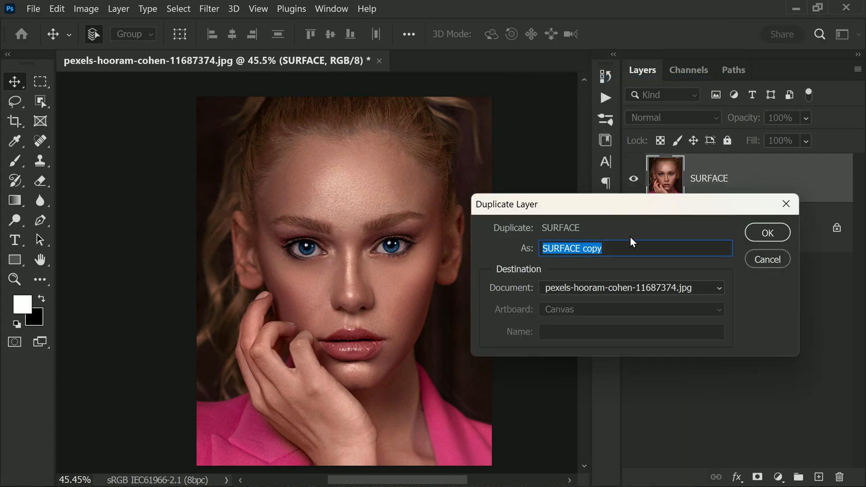
pyautogui.write('HIGHPA')
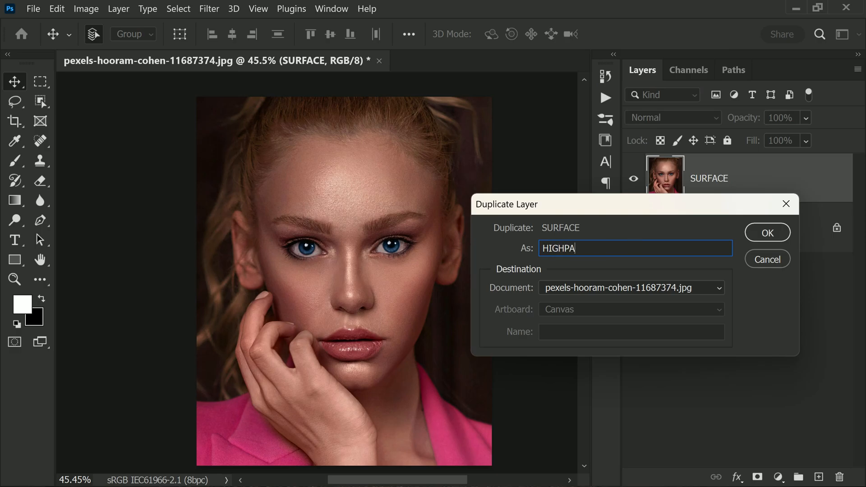
pyautogui.click(767, 232)
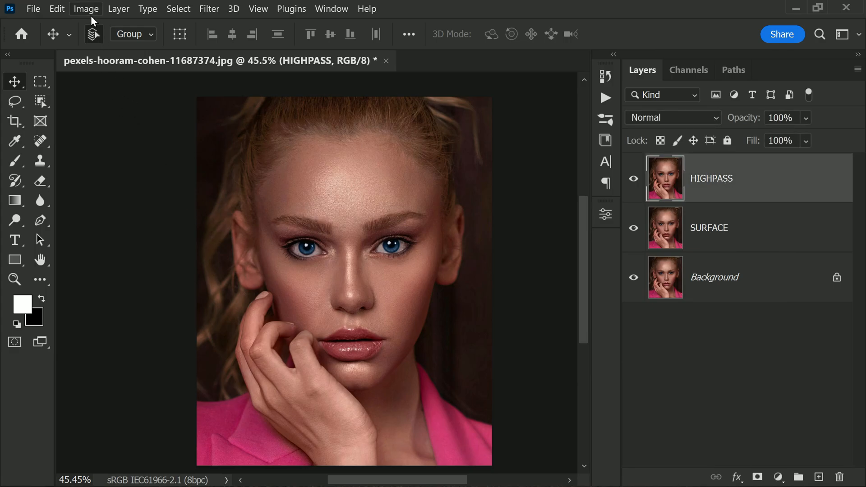
# Apply Image onto HIGHPASS from the Red channel with Normal blending, making it grayscale
pyautogui.click(85, 9)
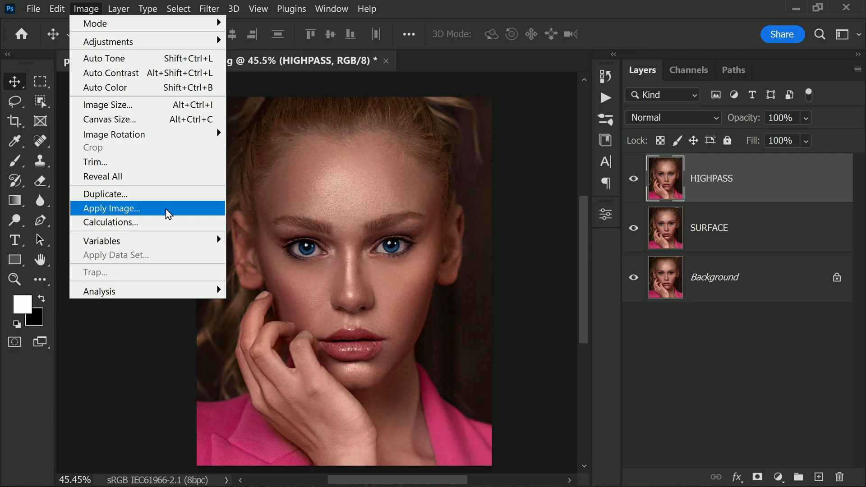
pyautogui.click(111, 208)
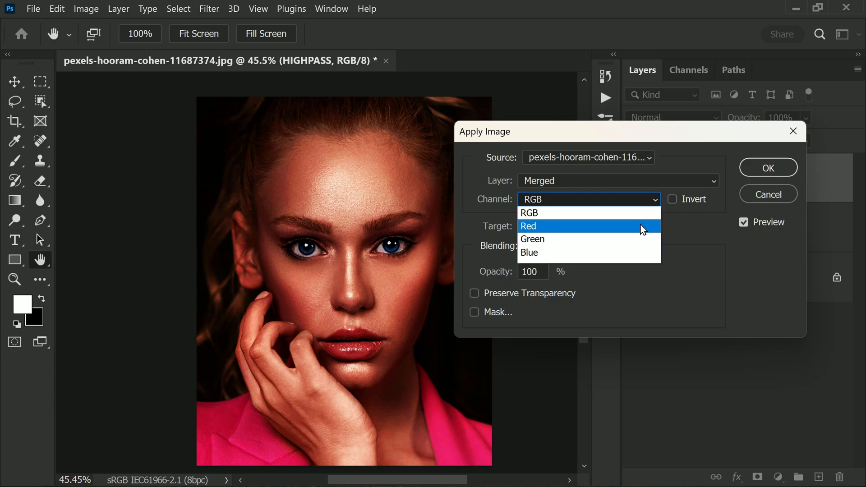
pyautogui.click(528, 226)
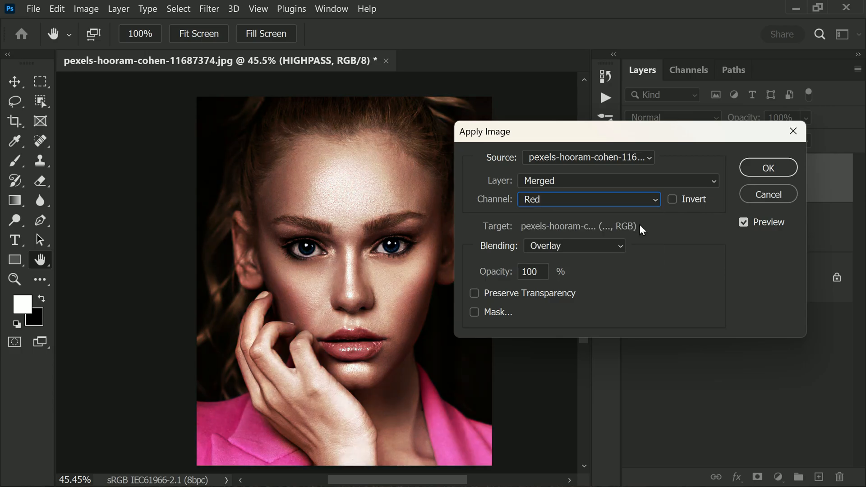
pyautogui.click(574, 245)
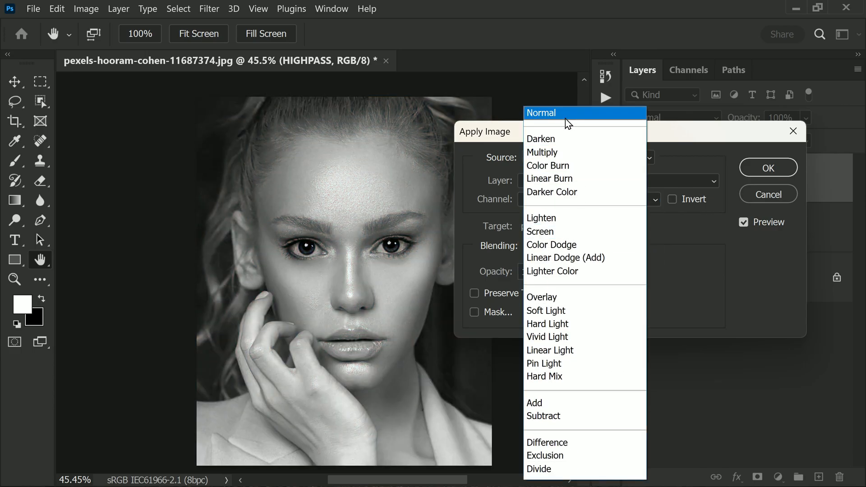
pyautogui.click(474, 293)
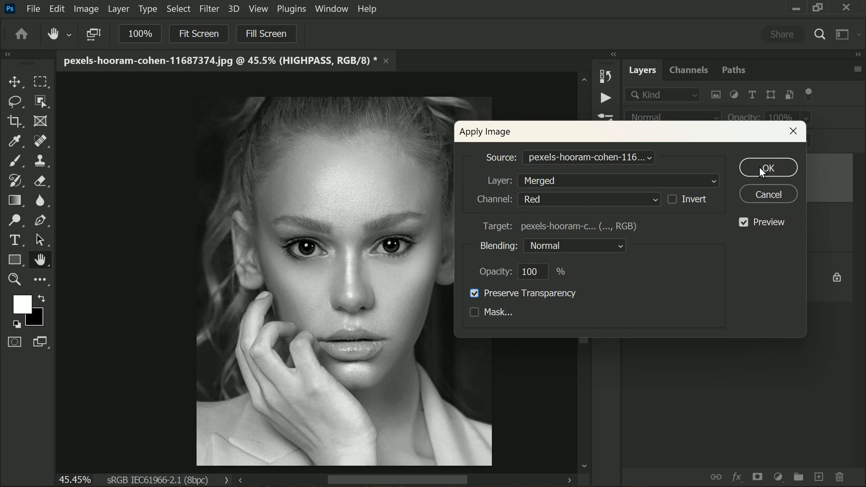
pyautogui.click(767, 168)
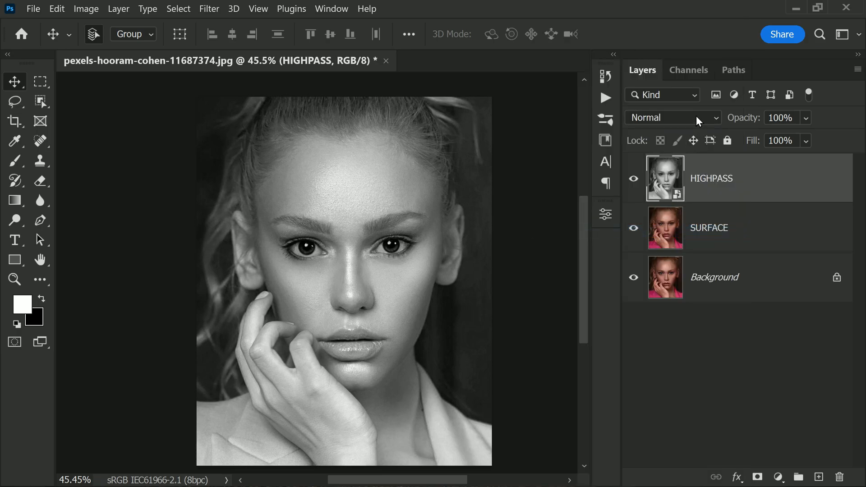
# Set HIGHPASS to Linear Light blending and add a 1-pixel High Pass filter
pyautogui.click(673, 117)
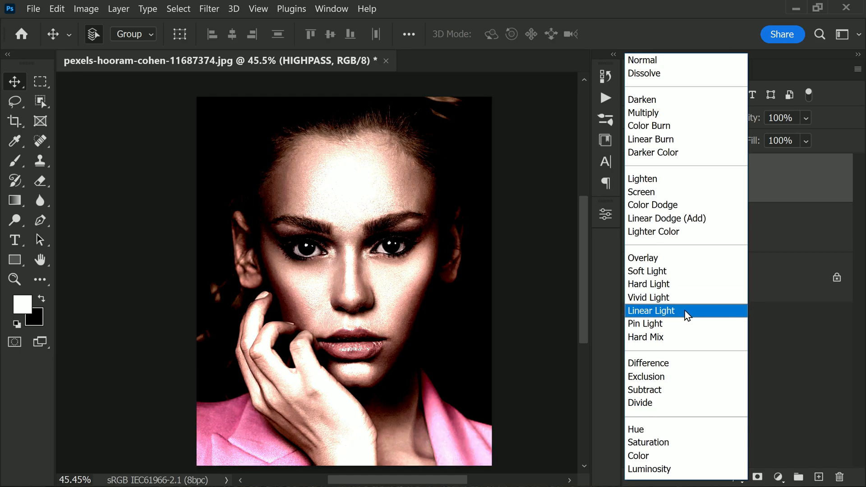
pyautogui.click(650, 311)
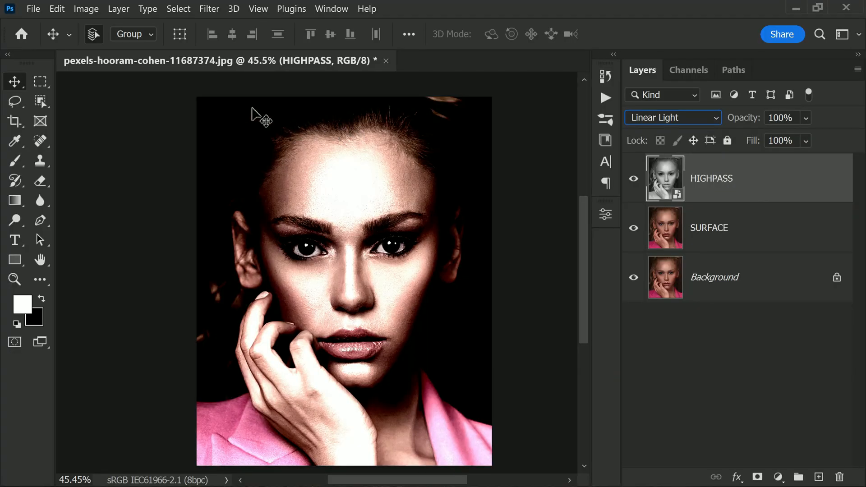
pyautogui.click(209, 9)
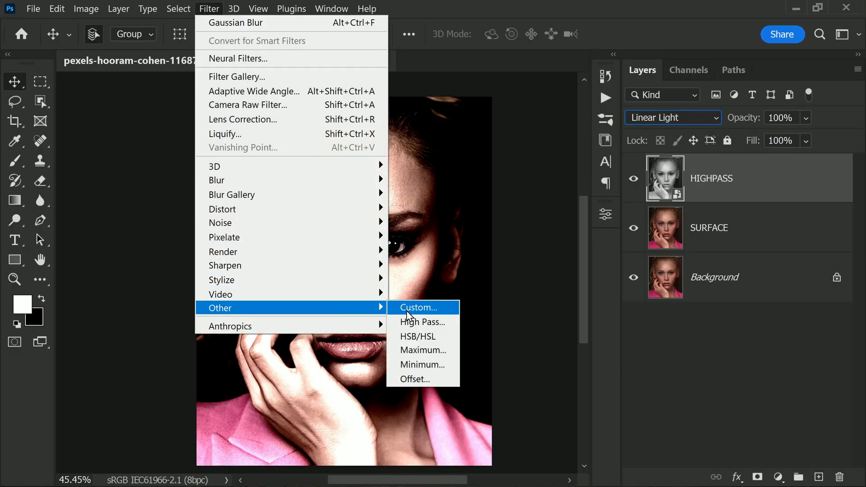
pyautogui.click(423, 322)
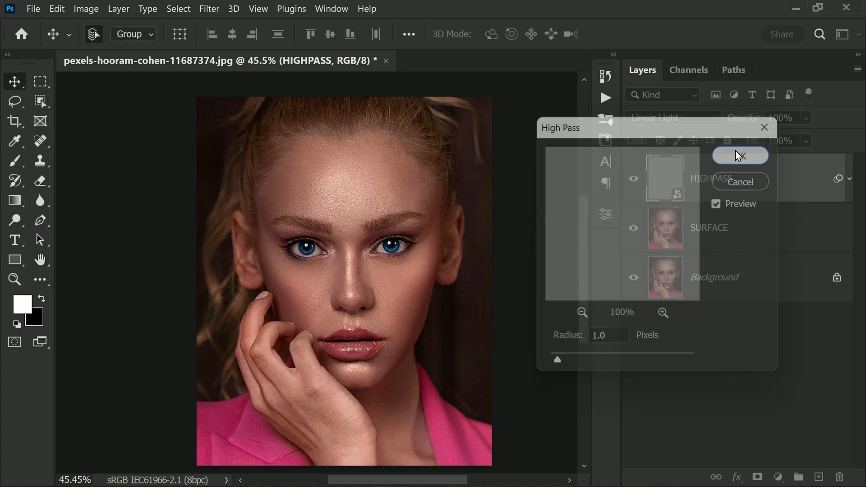
pyautogui.click(740, 156)
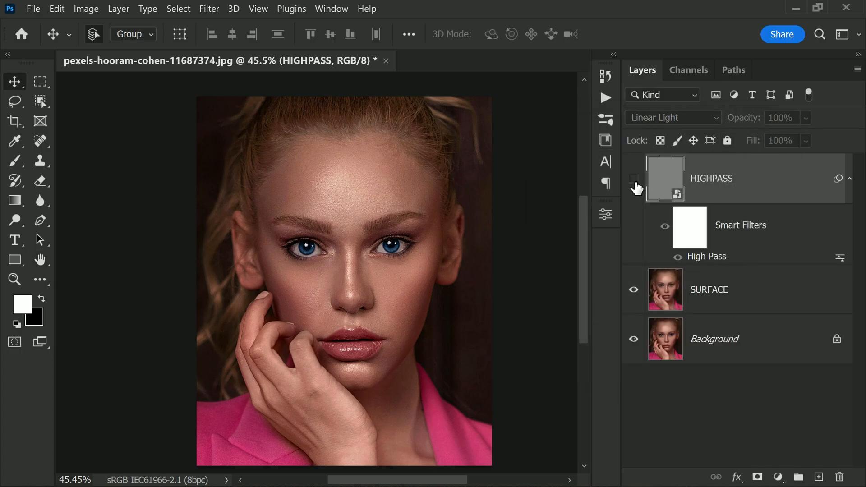
# Convert SURFACE to a smart object and apply Surface Blur (Radius 31, Threshold 111)
pyautogui.click(710, 289)
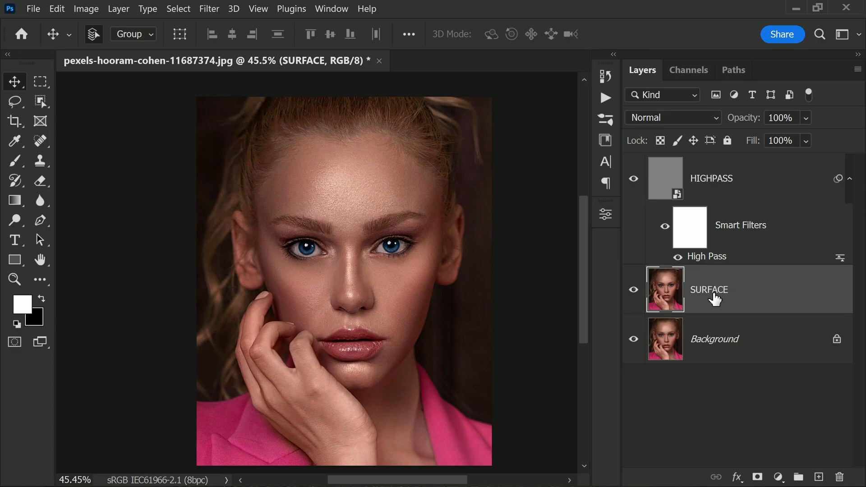
pyautogui.rightClick(710, 290)
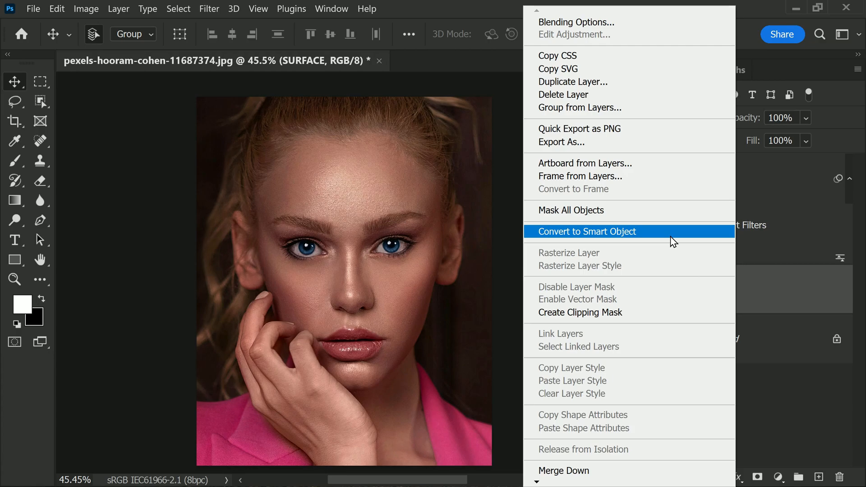
pyautogui.click(588, 232)
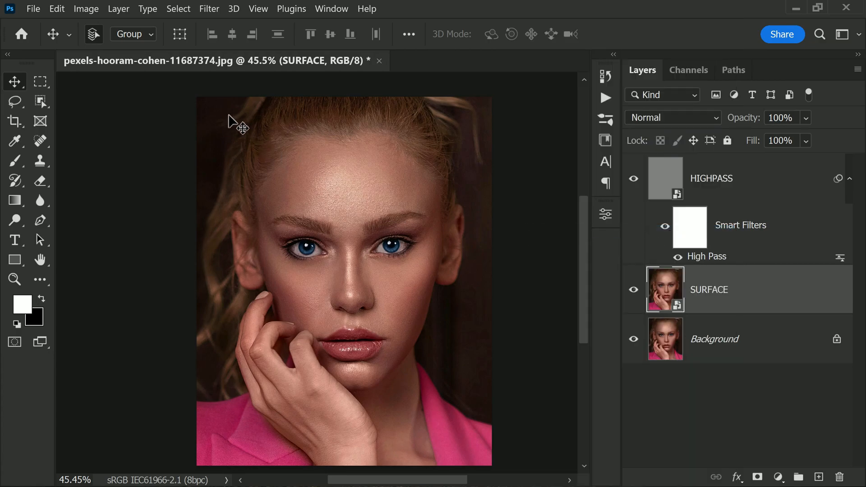
pyautogui.click(209, 9)
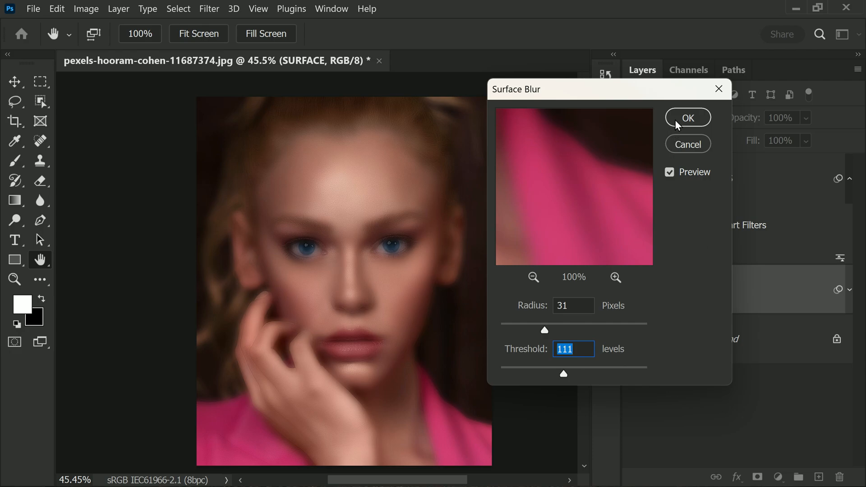
pyautogui.click(688, 118)
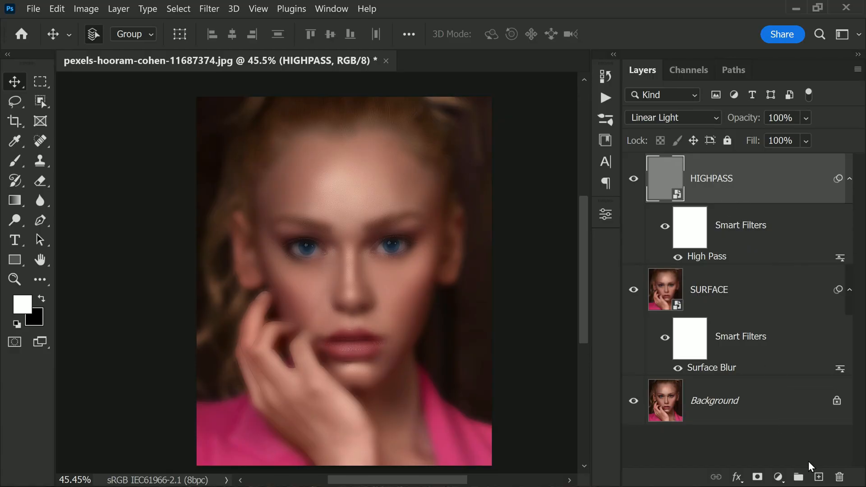
# Create a new top layer named Texture and fill it with 50% Gray
pyautogui.click(819, 476)
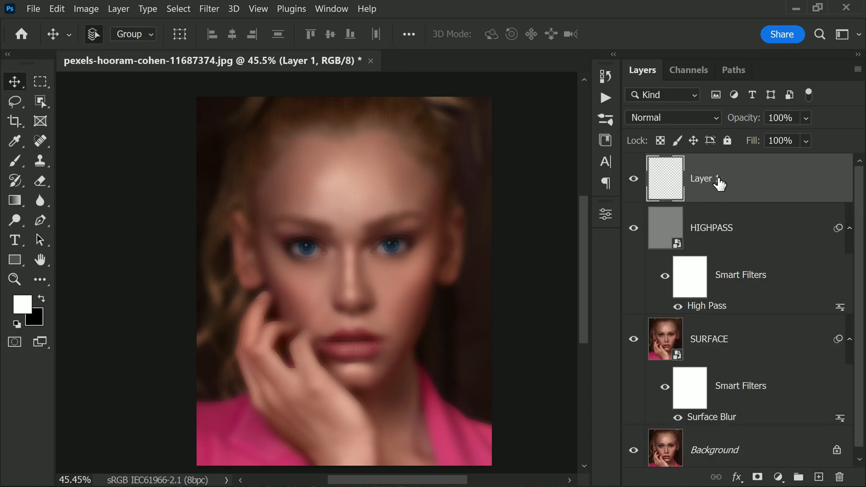
pyautogui.write('Texture')
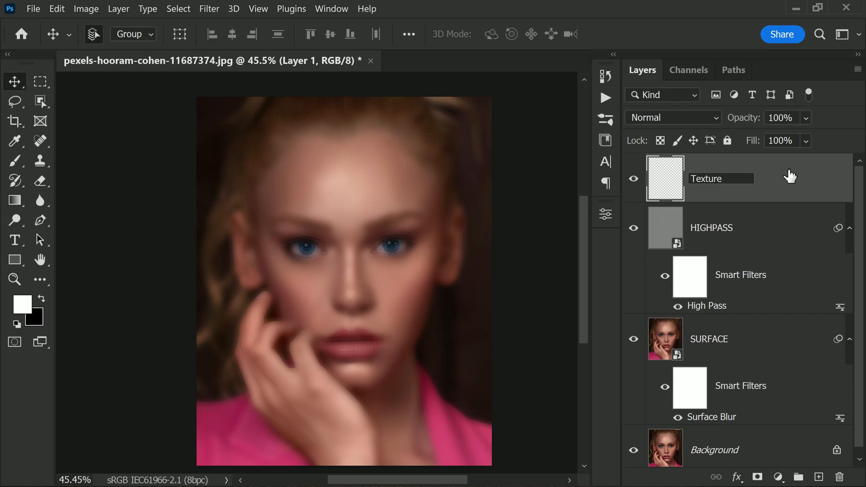
pyautogui.click(56, 8)
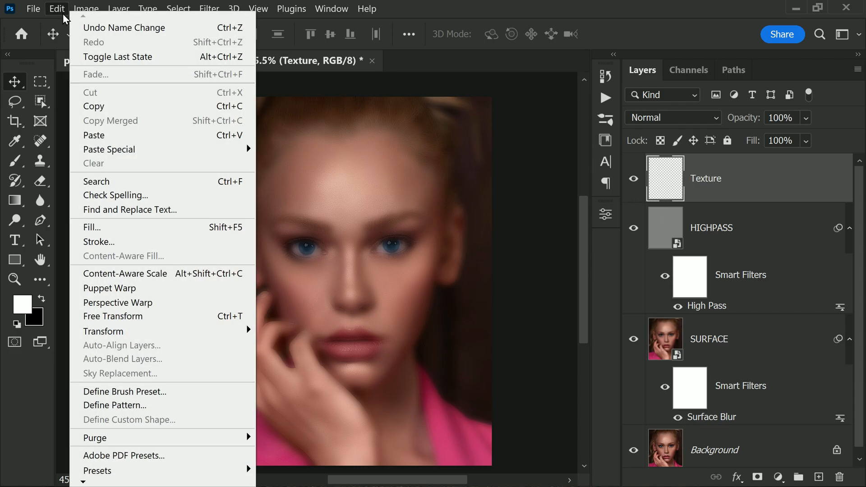
pyautogui.click(92, 227)
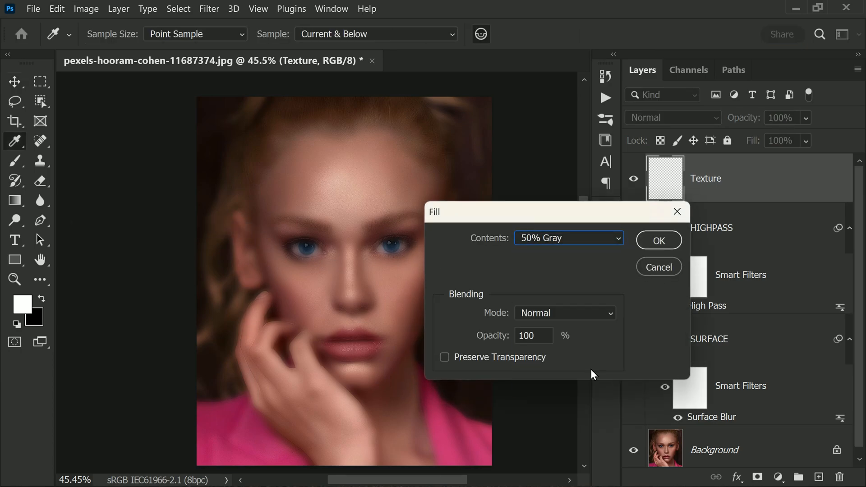
pyautogui.click(658, 240)
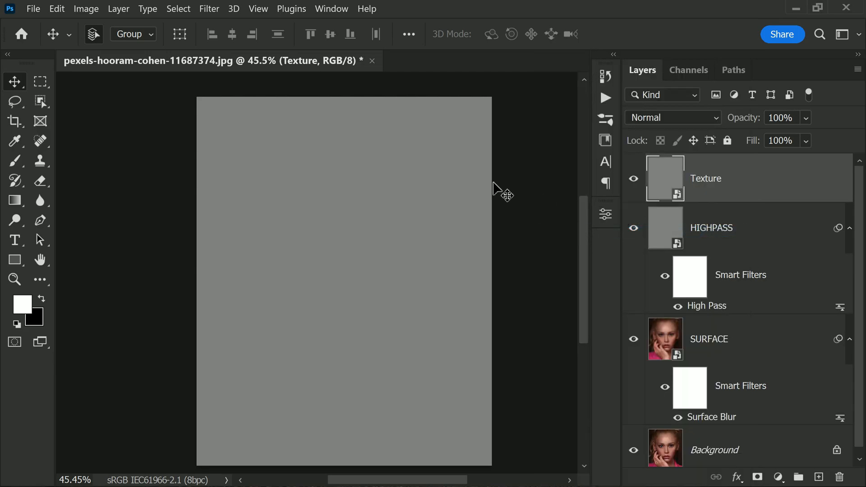
pyautogui.moveTo(209, 77)
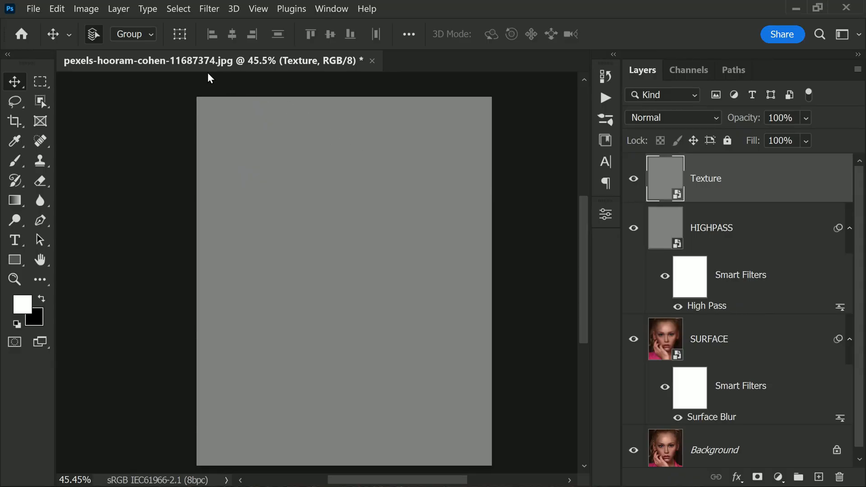
# Apply a Filter Gallery Texturizer with Sandstone texture, Scaling 70 and Relief 5 to Texture
pyautogui.click(209, 10)
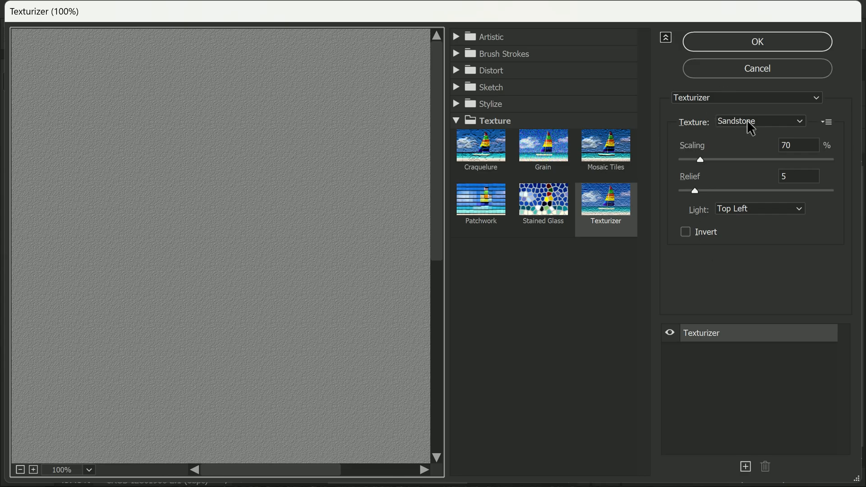
pyautogui.click(746, 97)
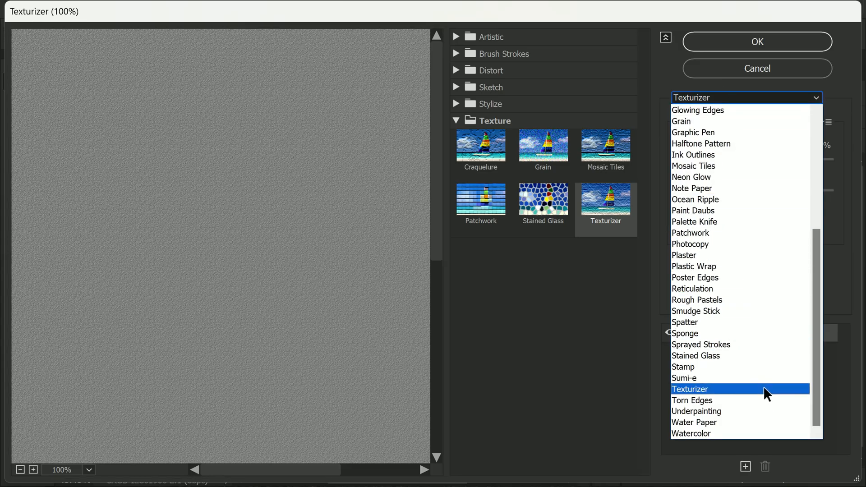
pyautogui.click(690, 389)
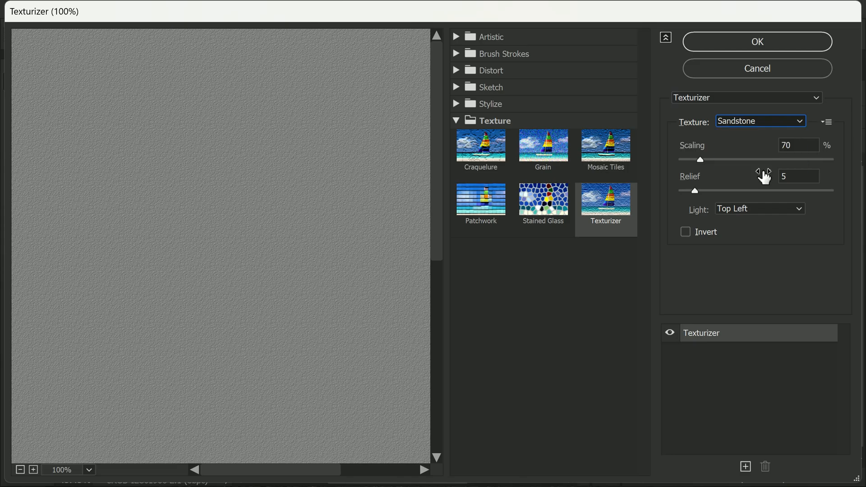
pyautogui.moveTo(774, 233)
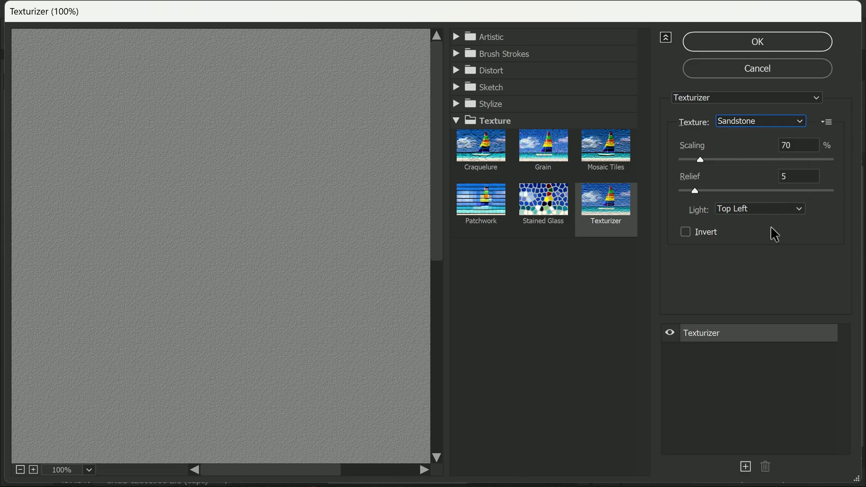
pyautogui.click(757, 41)
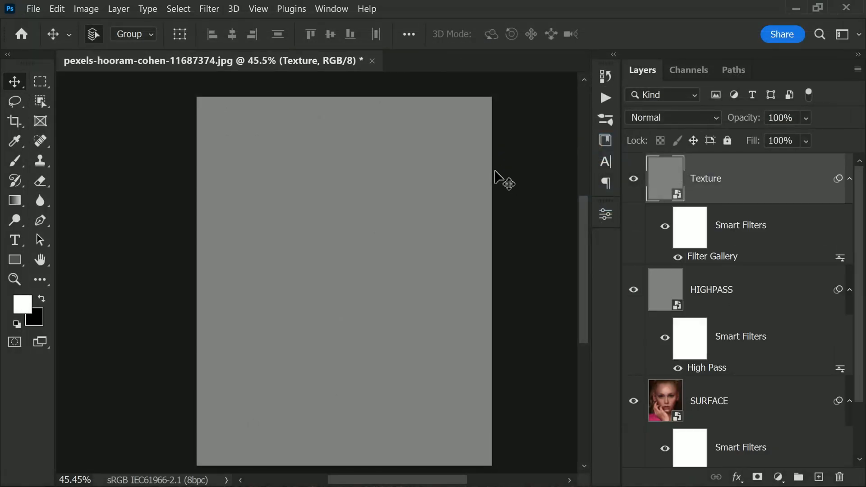
# Set the Texture layer's blend mode to Vivid Light over the portrait
pyautogui.click(672, 118)
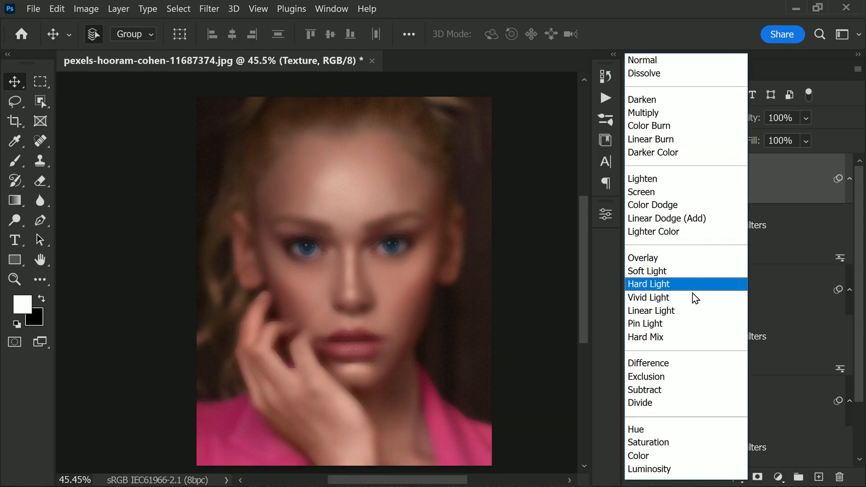
pyautogui.moveTo(649, 297)
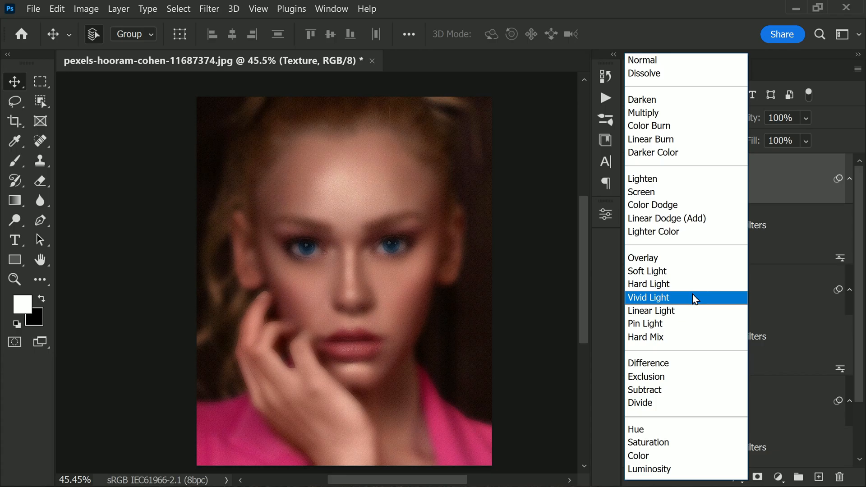
pyautogui.click(649, 297)
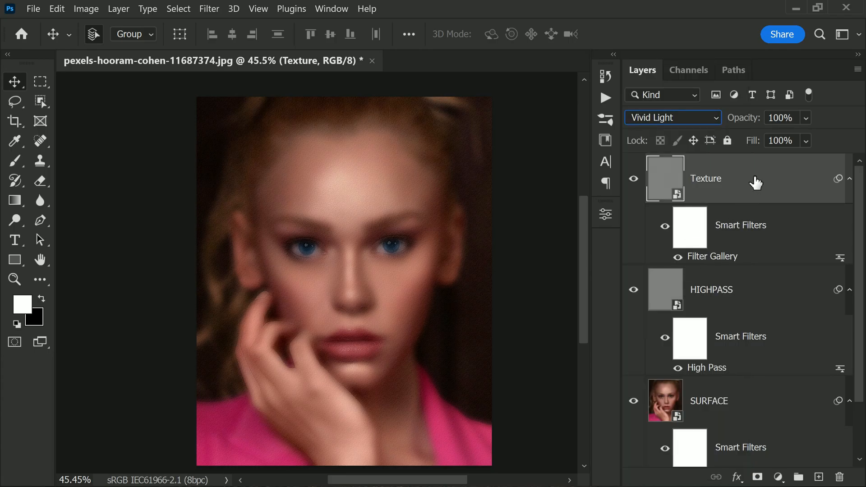
pyautogui.click(712, 290)
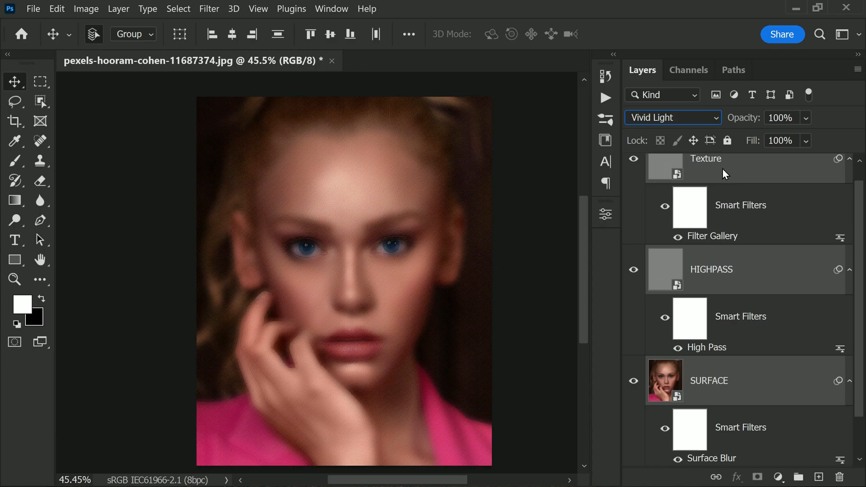
pyautogui.moveTo(605, 80)
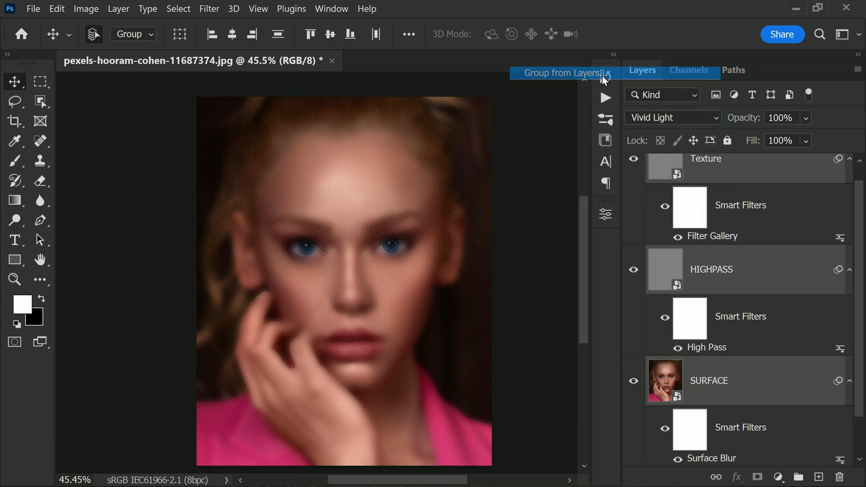
# Group Texture, HIGHPASS and SURFACE into a new group named Skin Retouch
pyautogui.write('S')
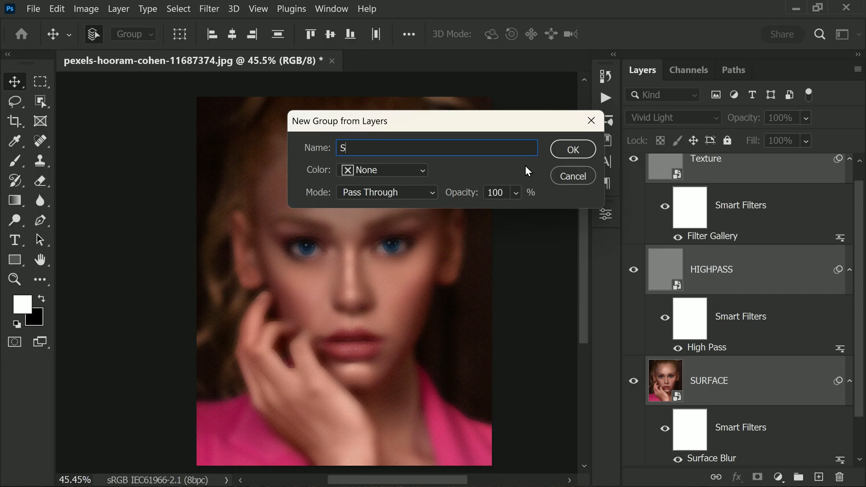
pyautogui.write('kin Retouch')
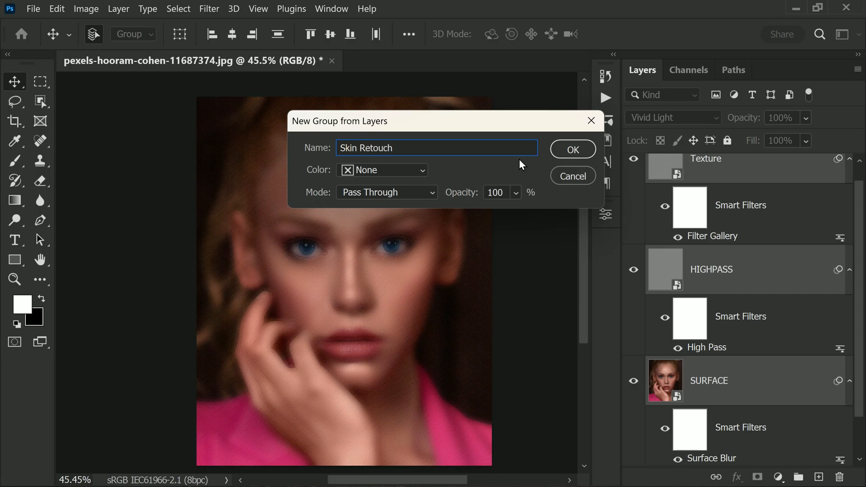
pyautogui.click(572, 150)
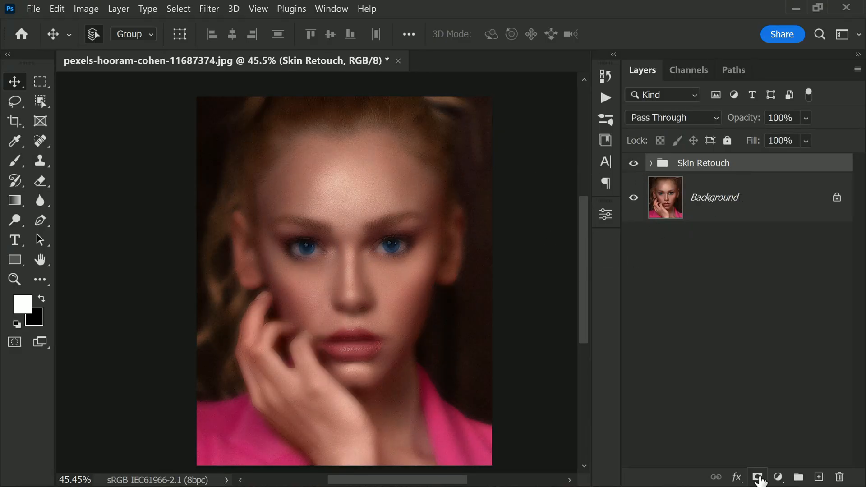
# Add a layer mask to Skin Retouch, invert it to black, and pick the Brush
pyautogui.click(758, 477)
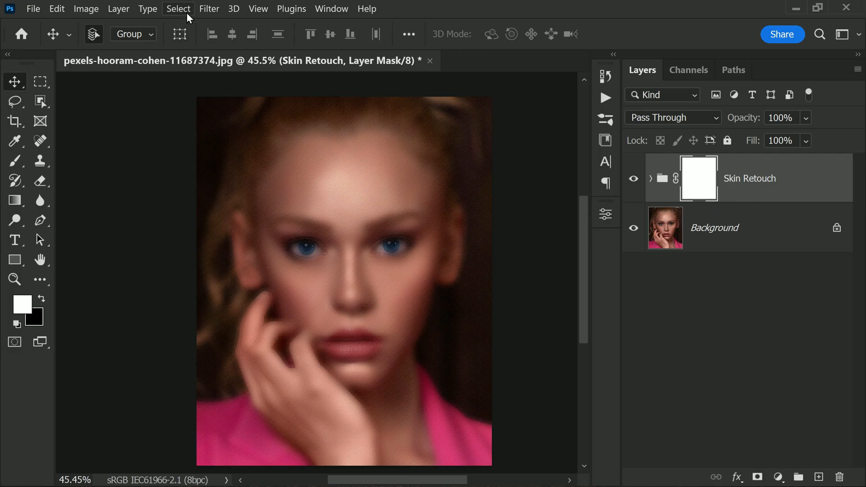
pyautogui.click(85, 9)
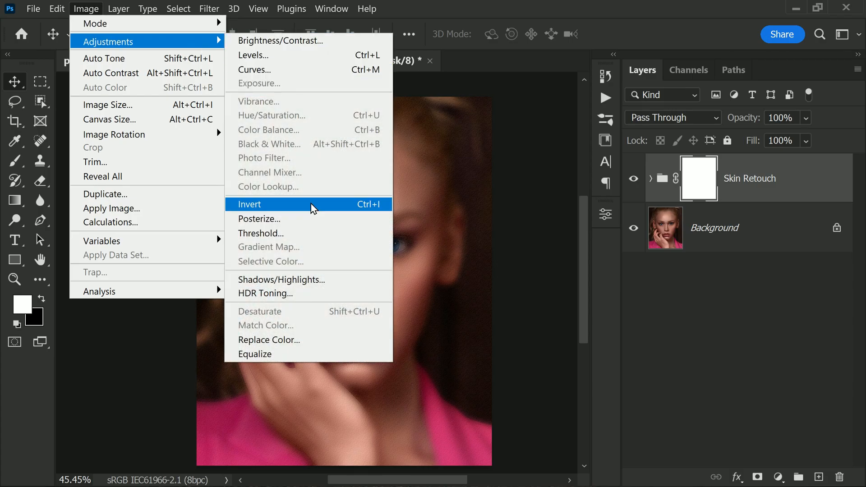
pyautogui.click(250, 205)
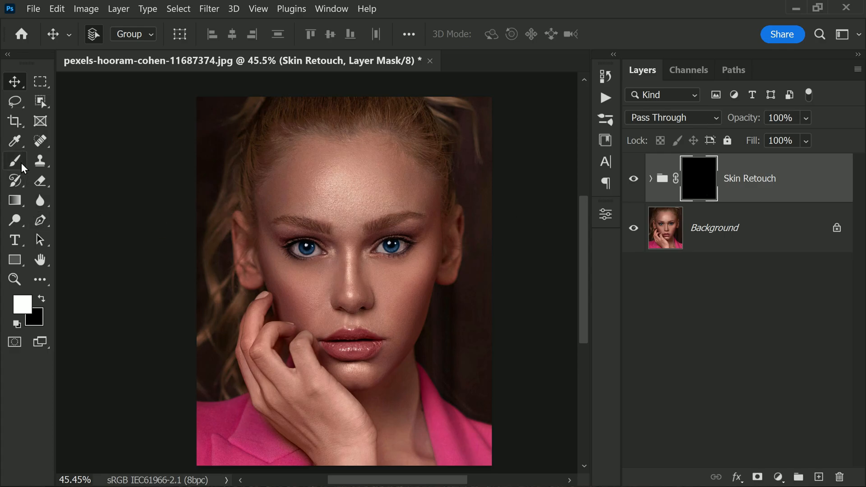
pyautogui.click(15, 160)
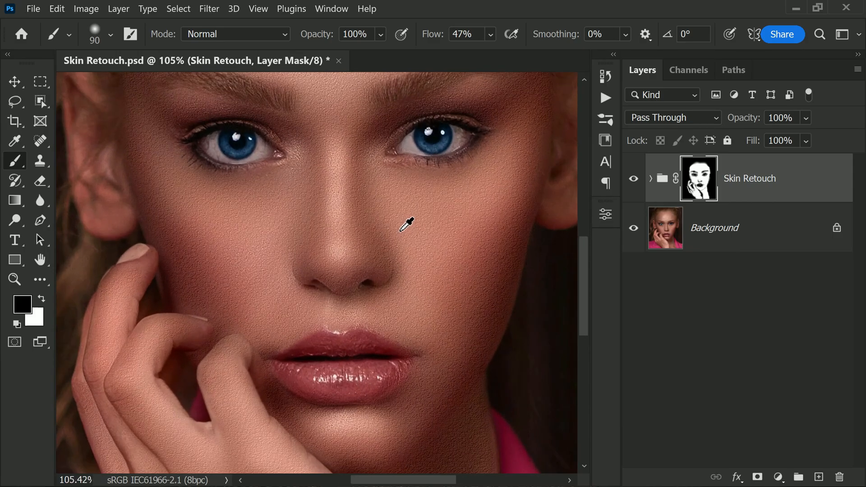
pyautogui.moveTo(570, 224)
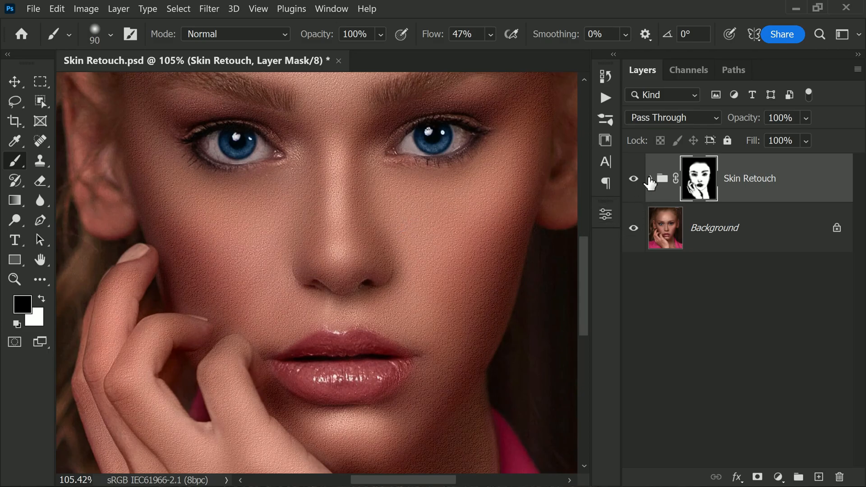
# Expand the Skin Retouch group to expose its SURFACE layer
pyautogui.click(651, 178)
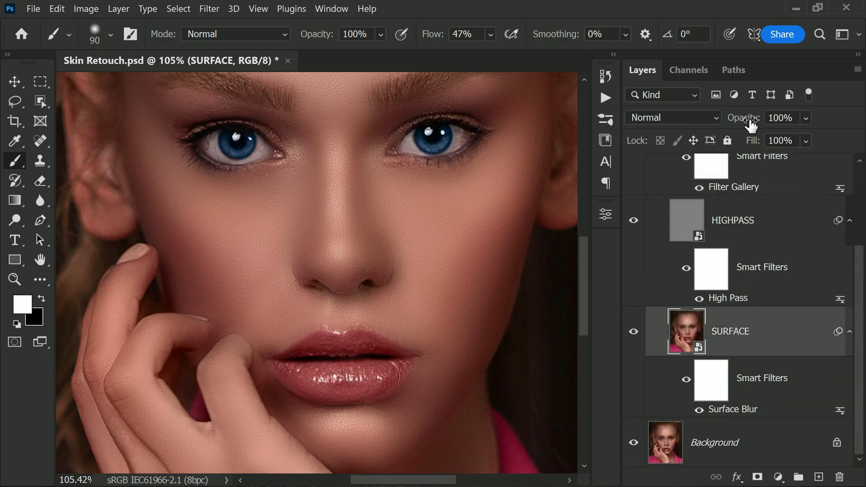
# Set the SURFACE layer to 70% opacity and reopen its Surface Blur settings (radius 30, threshold 111)
pyautogui.click(782, 117)
pyautogui.write('70')
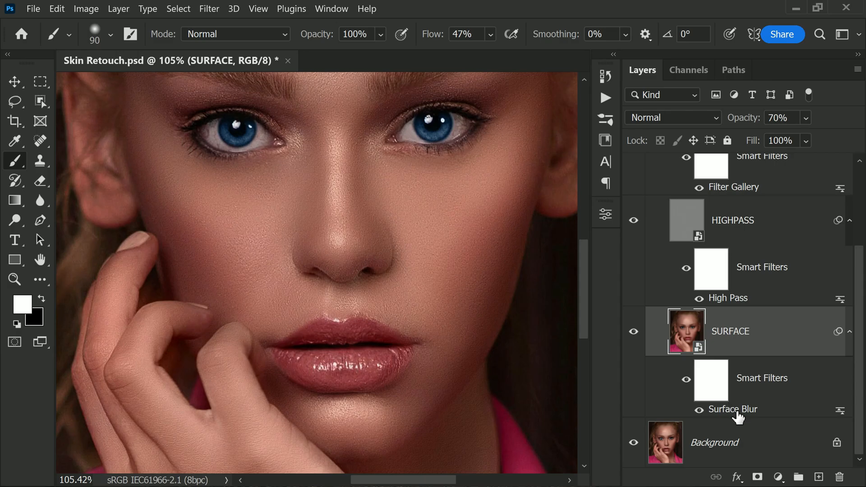
pyautogui.doubleClick(733, 408)
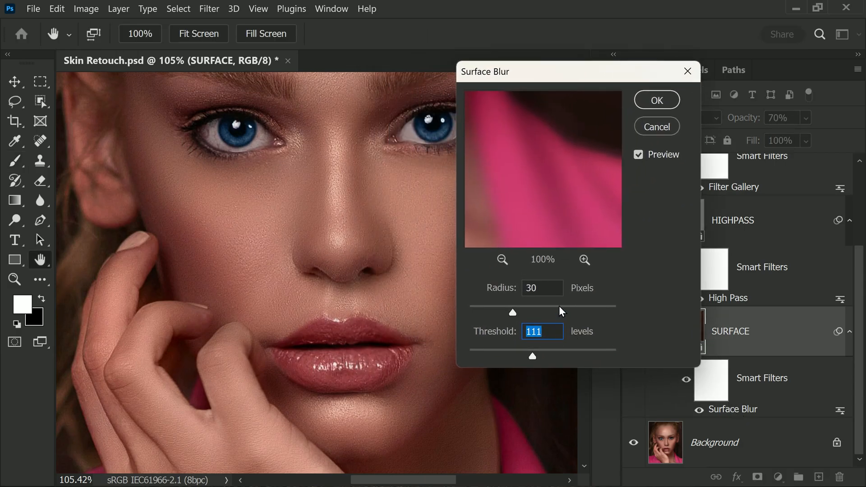
pyautogui.moveTo(511, 312); pyautogui.dragTo(560, 313)
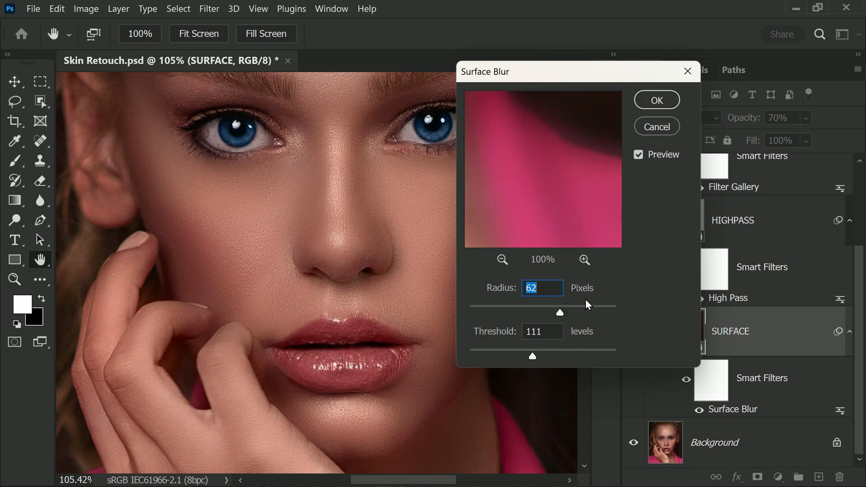
pyautogui.moveTo(559, 313); pyautogui.dragTo(560, 313)
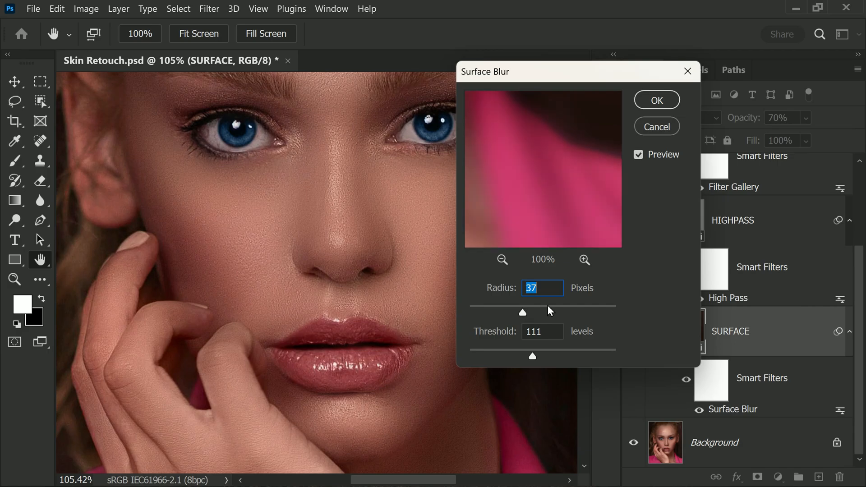
pyautogui.moveTo(523, 313); pyautogui.dragTo(533, 312)
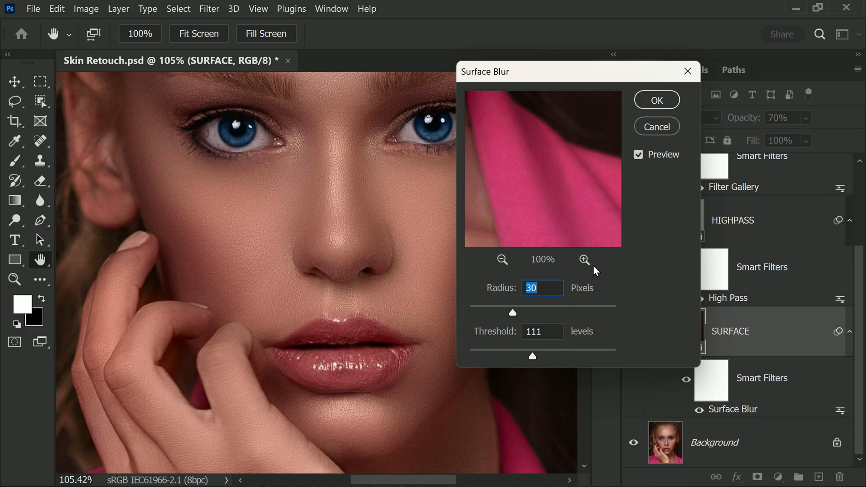
pyautogui.click(656, 101)
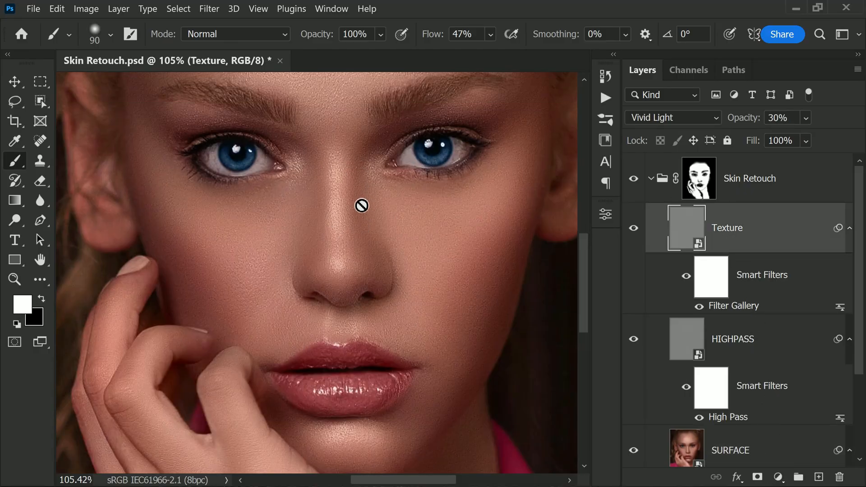
# Add a Levels adjustment above Texture and lower the white input point to about 237
pyautogui.click(780, 477)
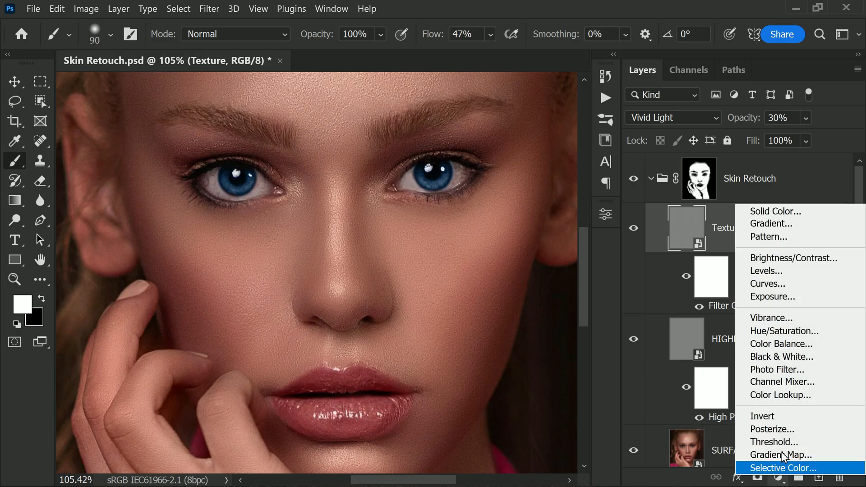
pyautogui.click(767, 271)
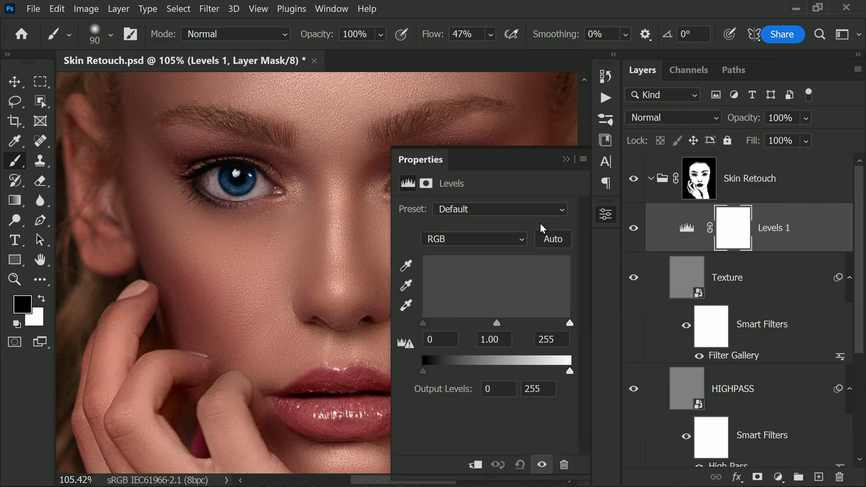
pyautogui.moveTo(571, 323); pyautogui.dragTo(561, 323)
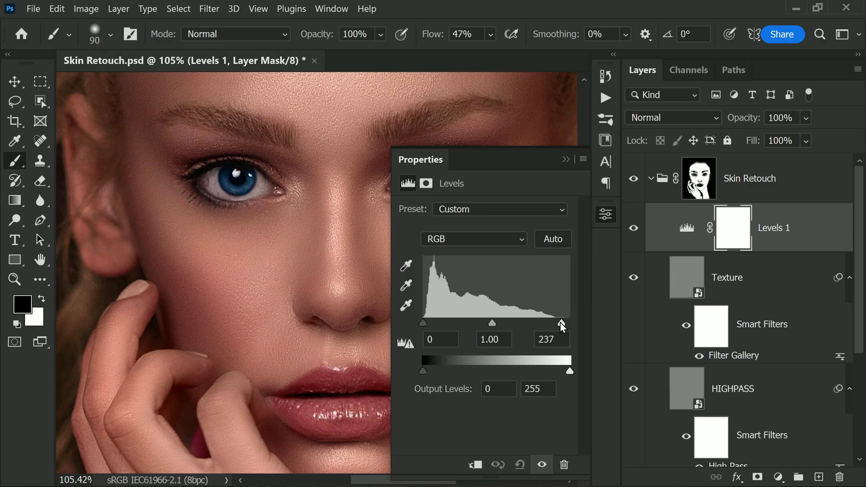
pyautogui.moveTo(561, 323); pyautogui.dragTo(557, 323)
pyautogui.write('72')
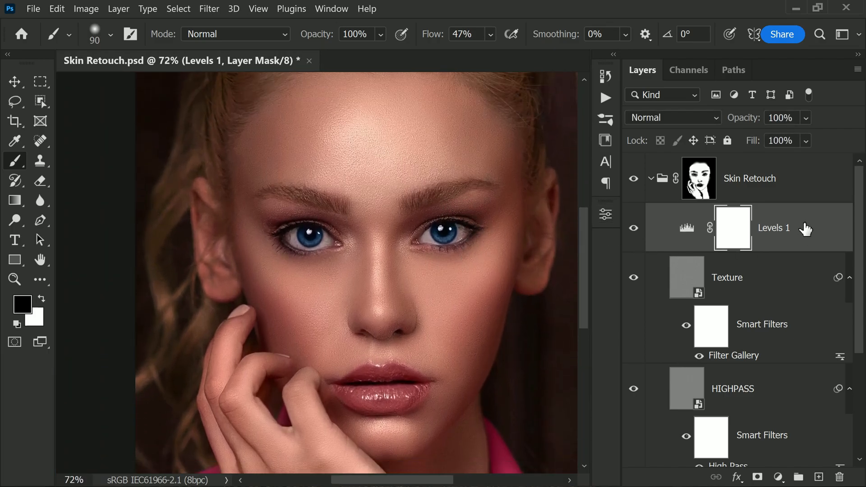
# Add a Color Lookup adjustment with the Kodak 5218 LUT above the Skin Retouch group and target its mask
pyautogui.click(651, 178)
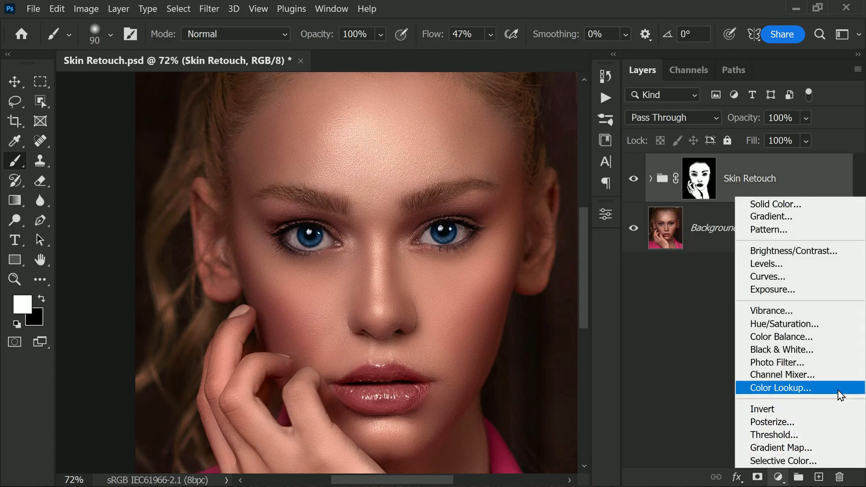
pyautogui.click(779, 387)
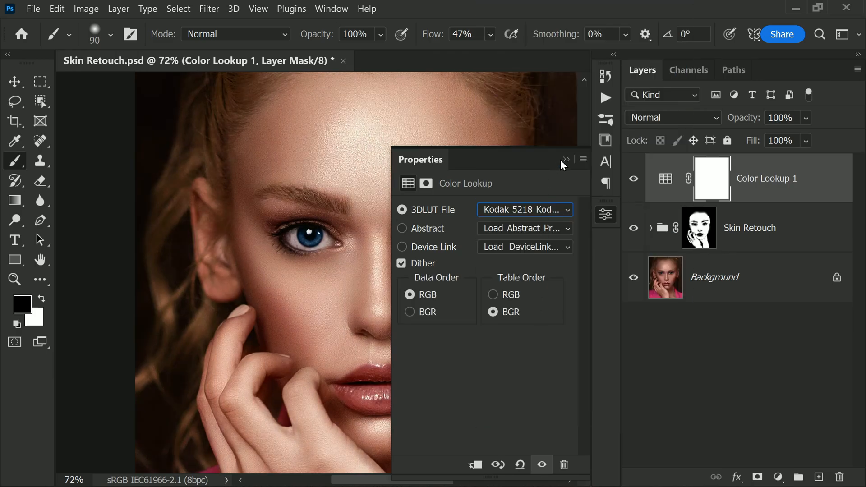
pyautogui.click(565, 160)
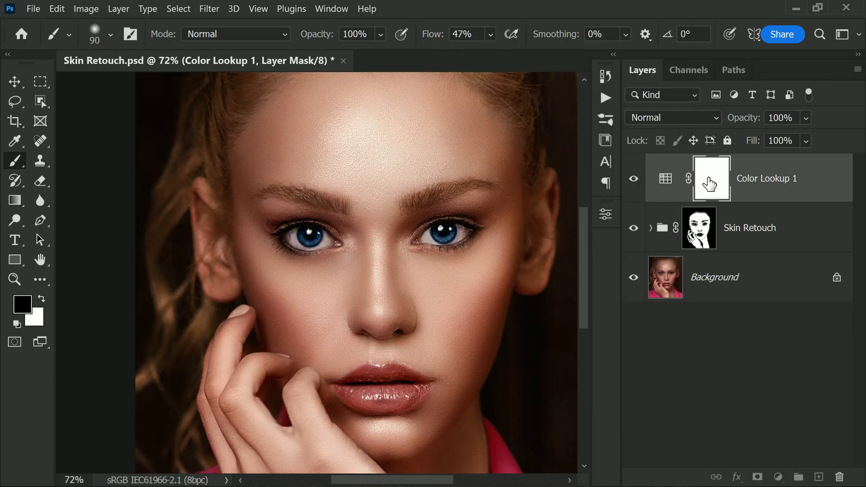
pyautogui.click(86, 9)
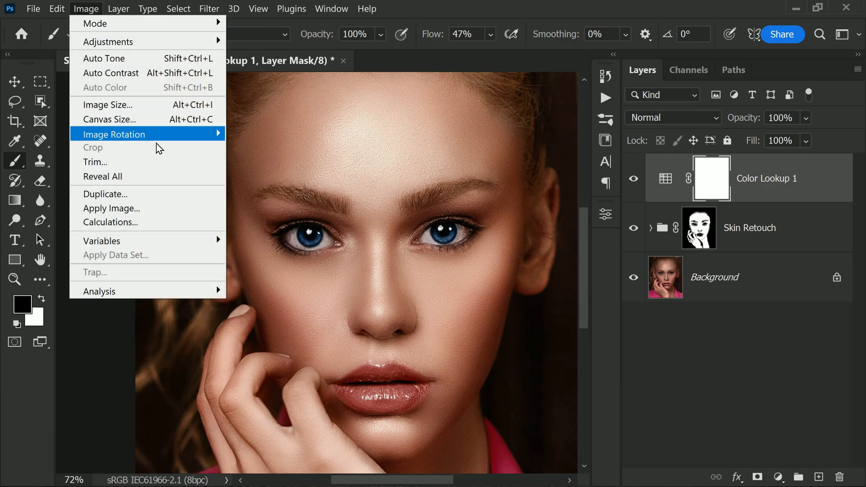
# Apply the portrait's own tones to the Color Lookup mask and lower the layer to 50% opacity
pyautogui.click(112, 208)
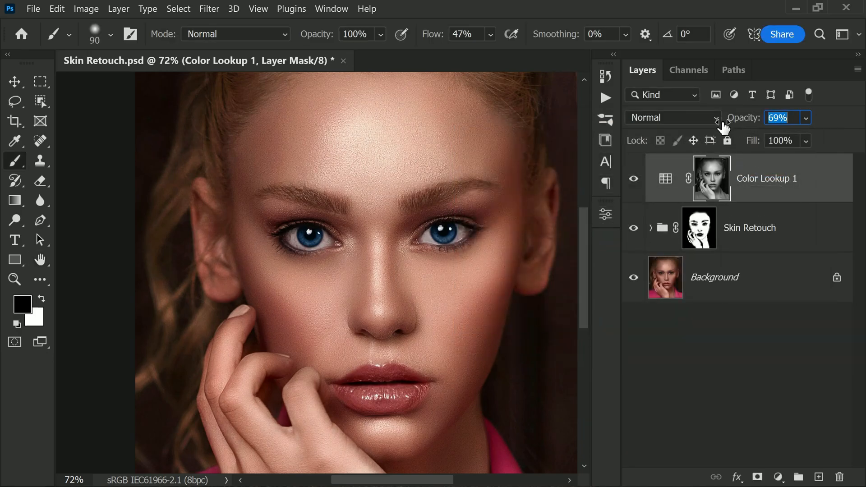
pyautogui.moveTo(724, 117); pyautogui.dragTo(713, 117)
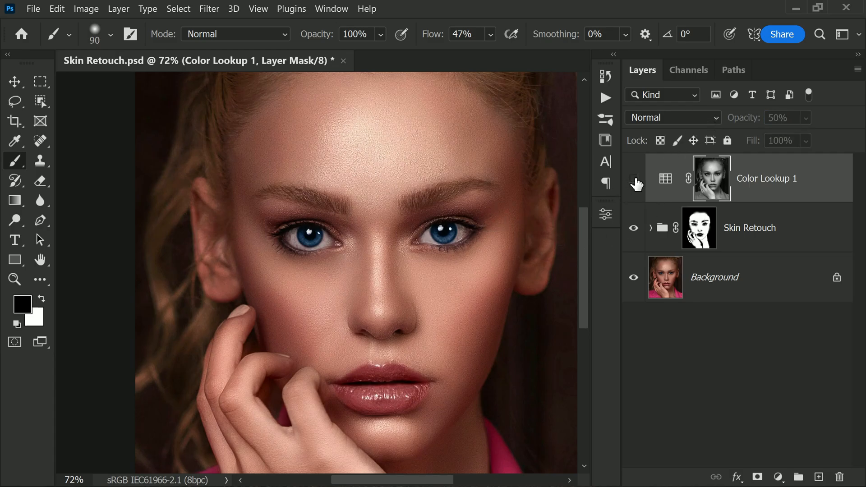
pyautogui.click(634, 179)
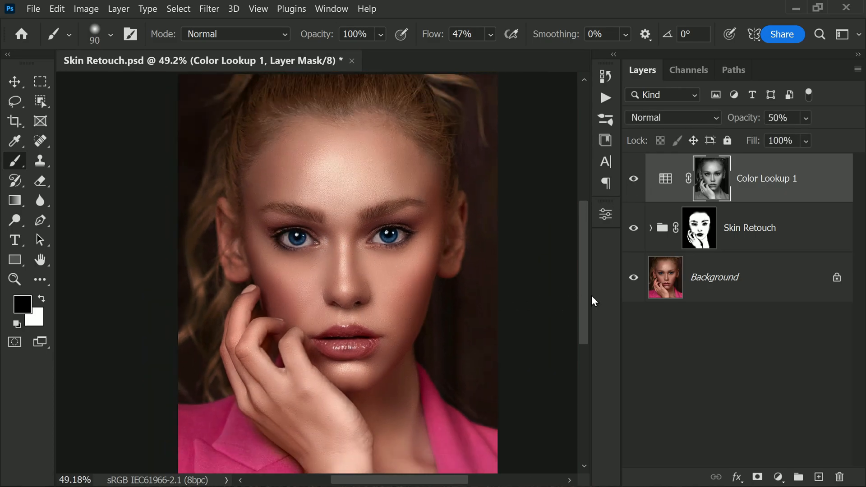
pyautogui.click(633, 178)
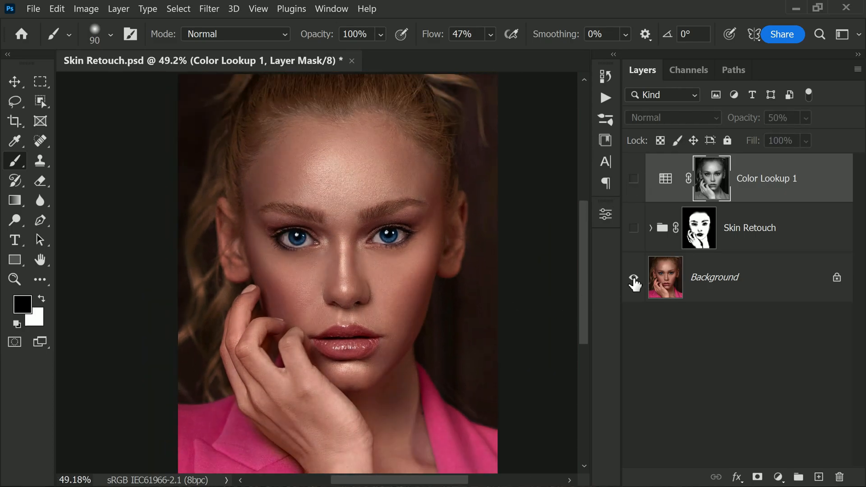
pyautogui.click(634, 277)
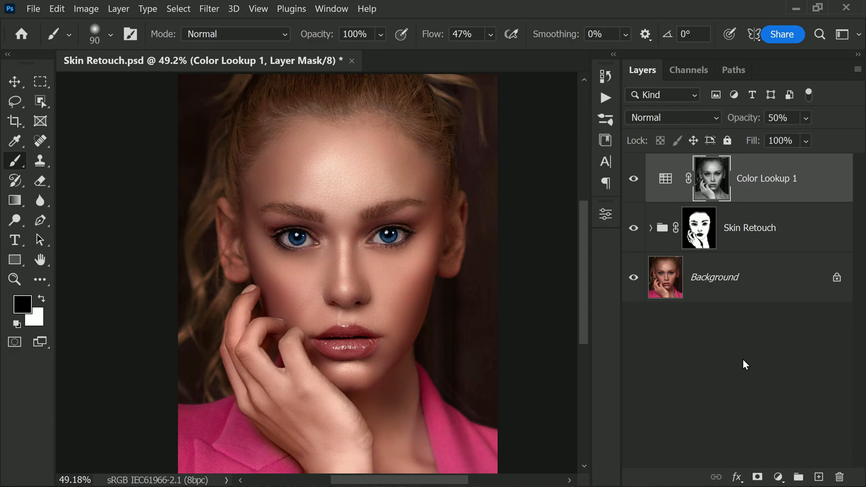